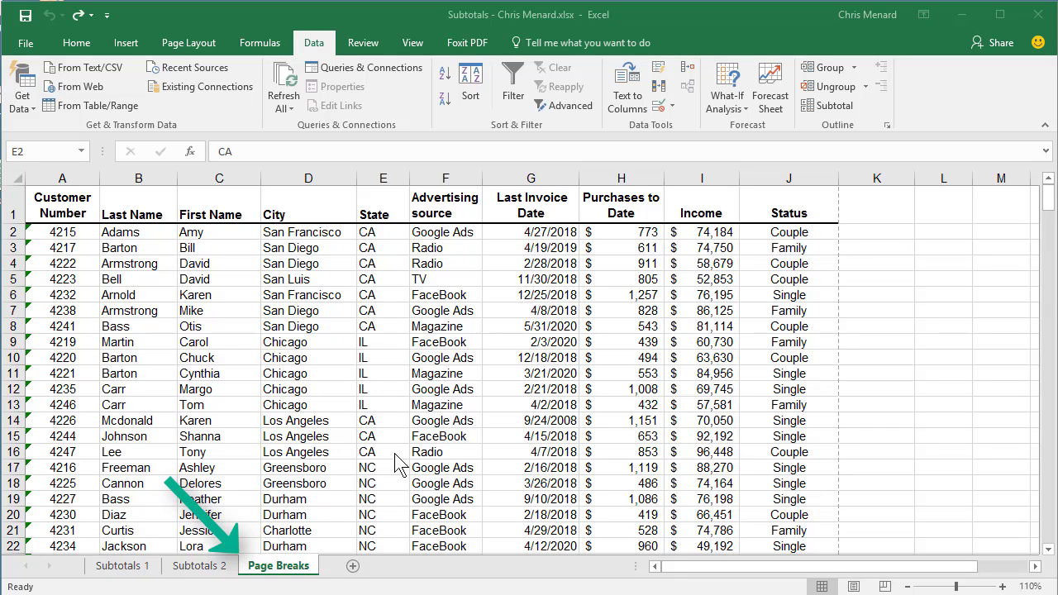
{"action": "mouse_move", "coordinate": [394, 263]}
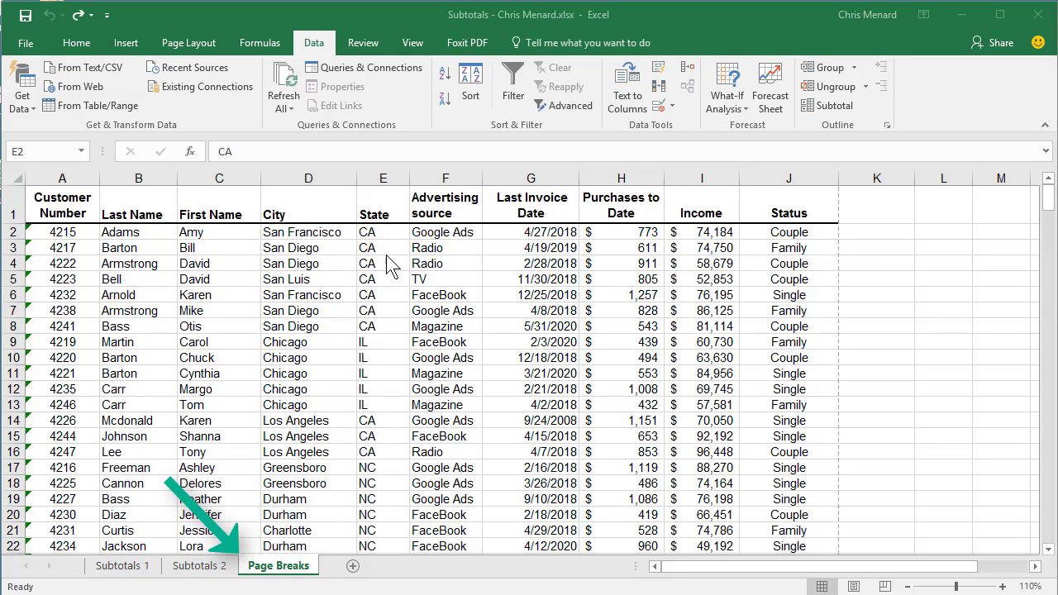
- Sort the customer list by Advertising source from A to Z via the right-click menu
{"action": "right_click", "coordinate": [443, 231]}
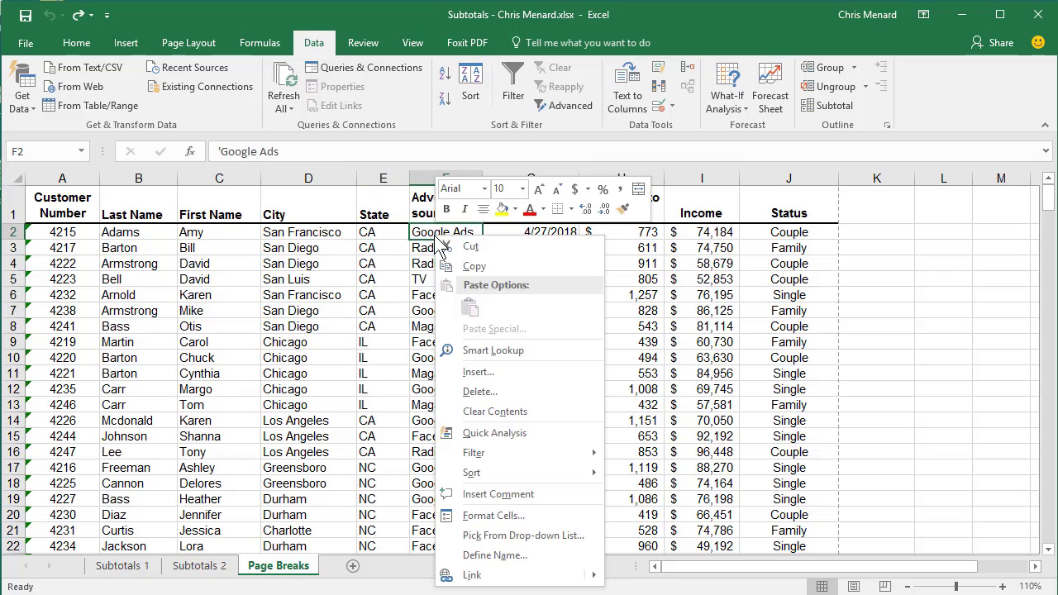
{"action": "mouse_move", "coordinate": [471, 473]}
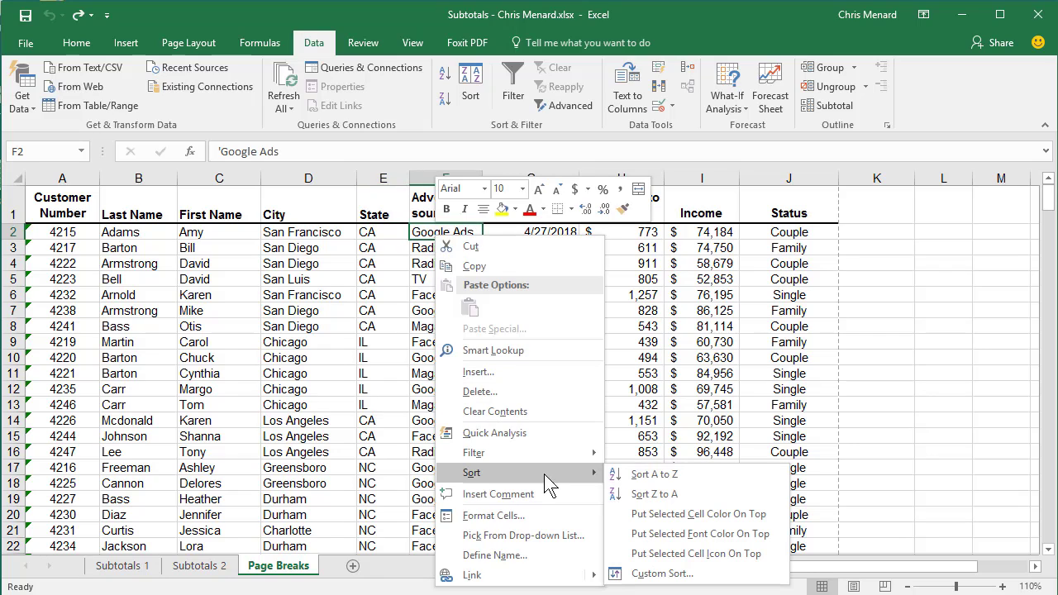
{"action": "left_click", "coordinate": [654, 473]}
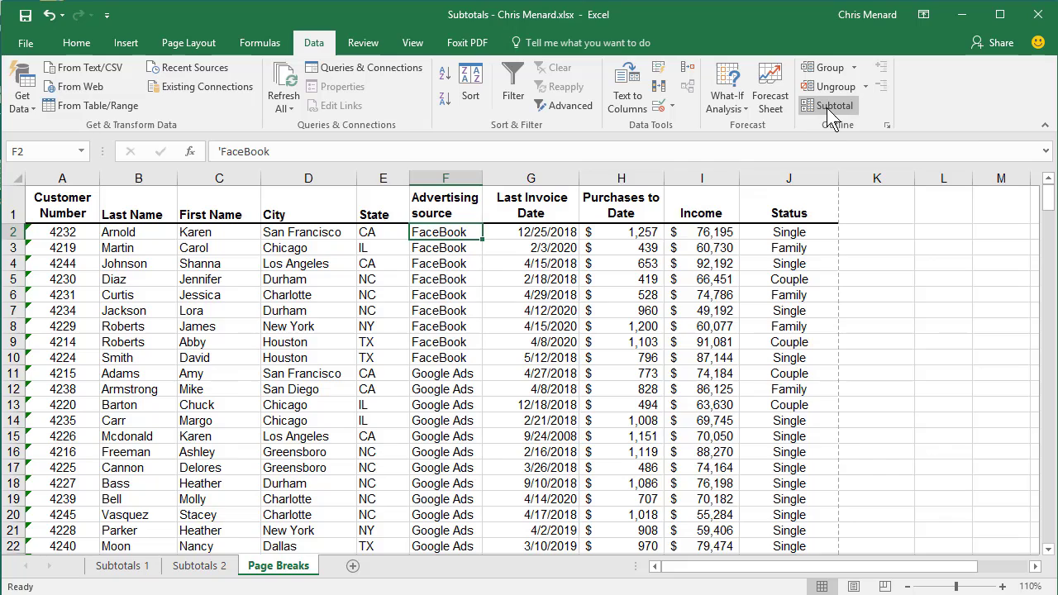
- Set the subtotal to group at each change in Advertising source using the Average function
{"action": "left_click", "coordinate": [835, 106]}
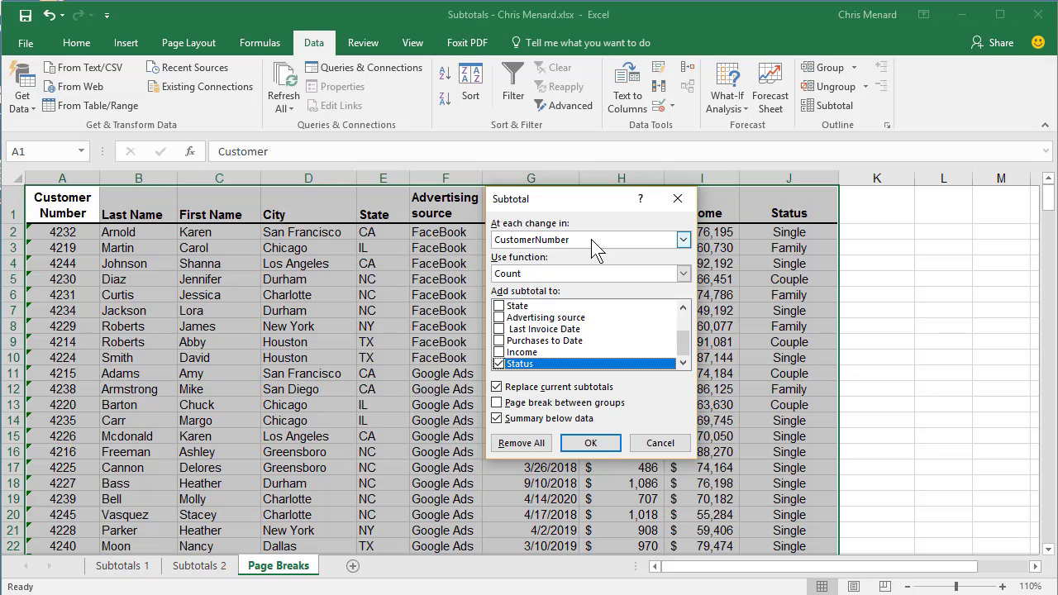
{"action": "left_click", "coordinate": [682, 240]}
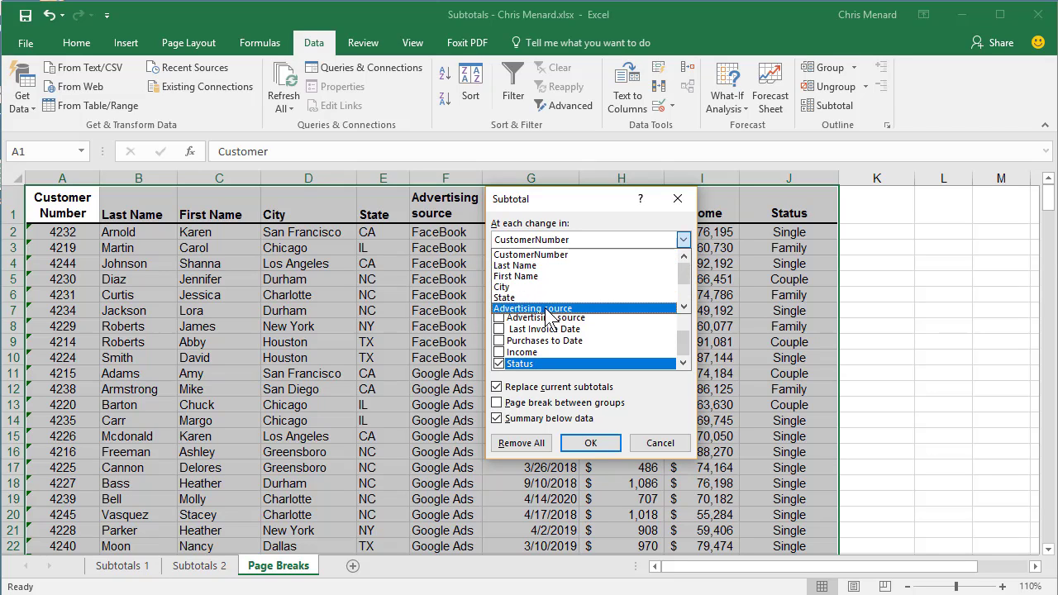
{"action": "left_click", "coordinate": [532, 309]}
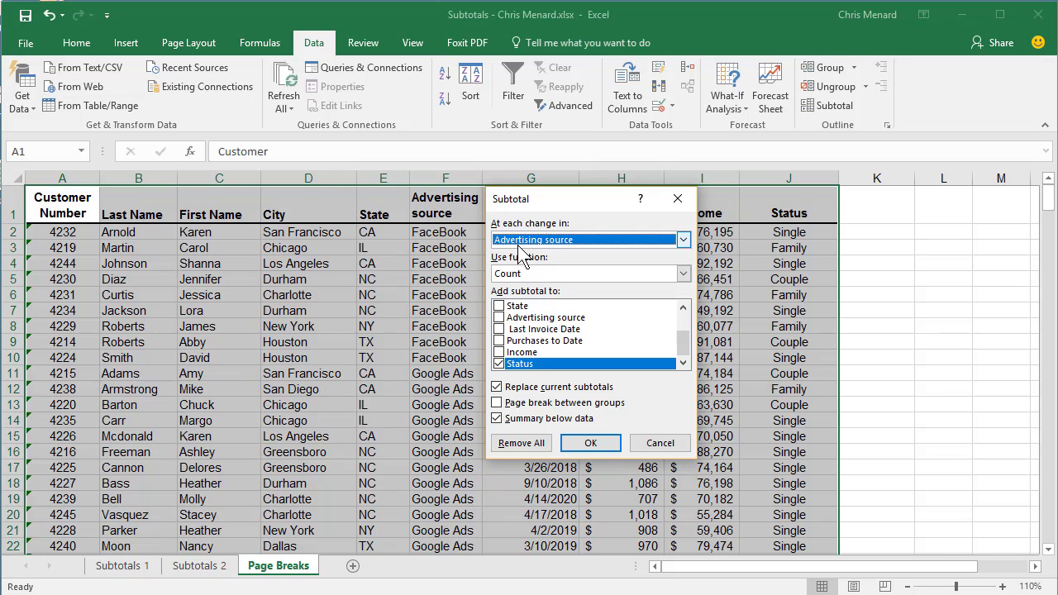
{"action": "left_click", "coordinate": [682, 272]}
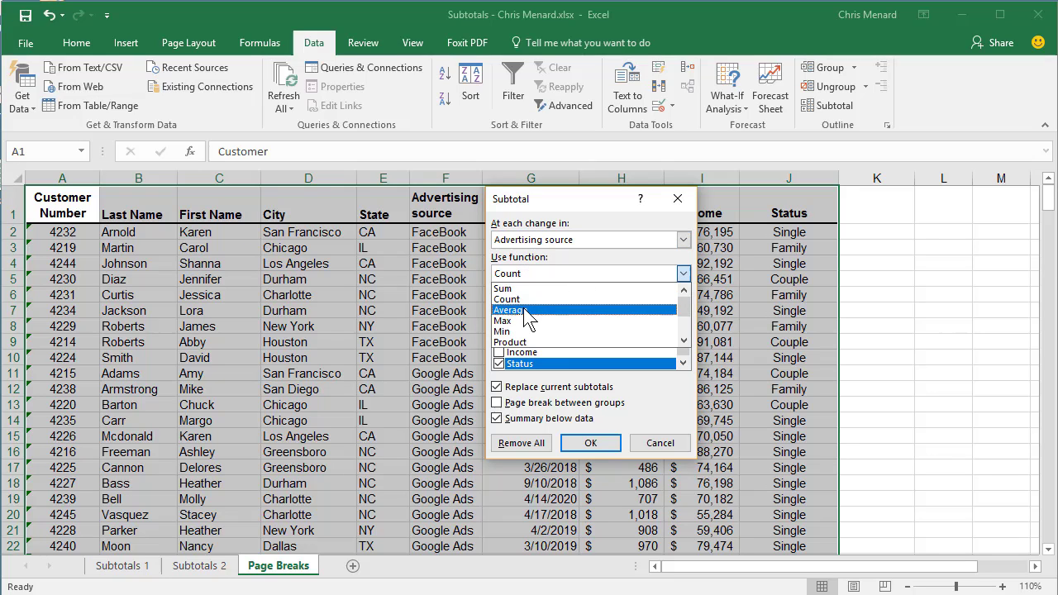
{"action": "left_click", "coordinate": [509, 311]}
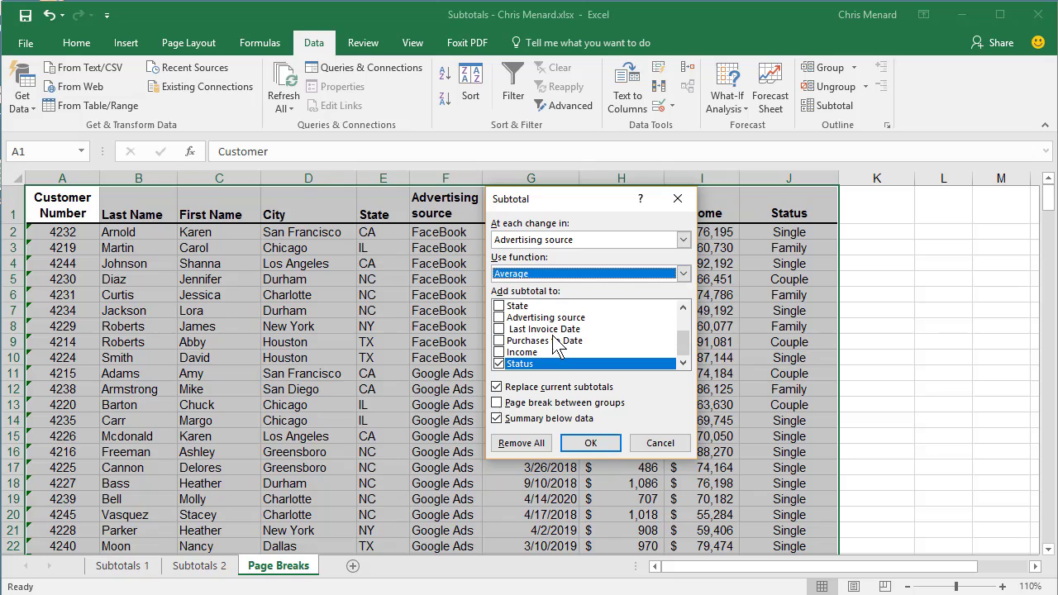
- Average Purchases to Date and Income instead of Status, and apply the subtotals
{"action": "left_click", "coordinate": [499, 365]}
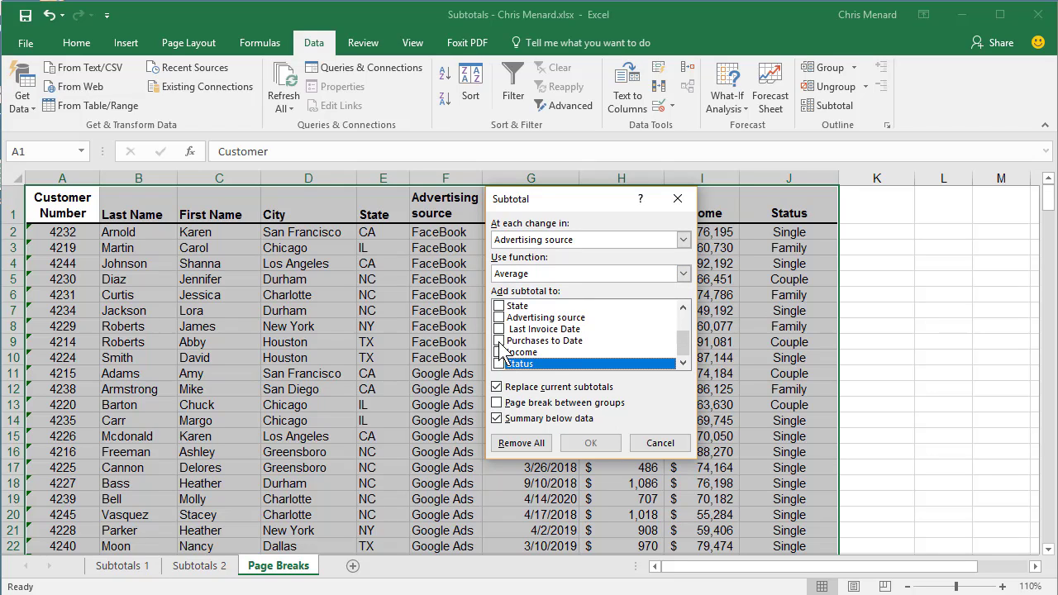
{"action": "left_click", "coordinate": [500, 340]}
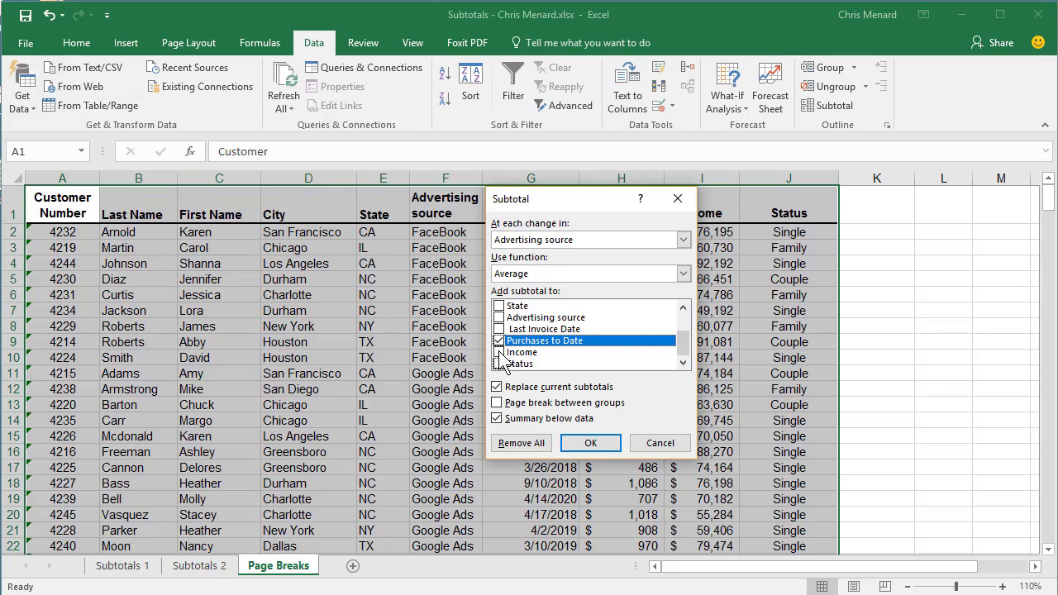
{"action": "left_click", "coordinate": [499, 352]}
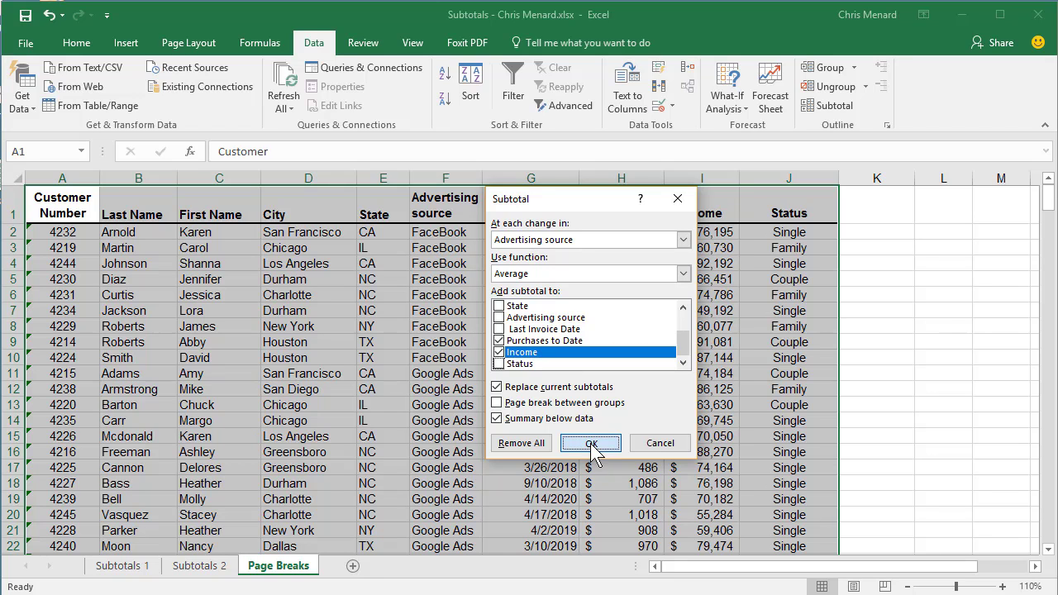
{"action": "left_click", "coordinate": [590, 443]}
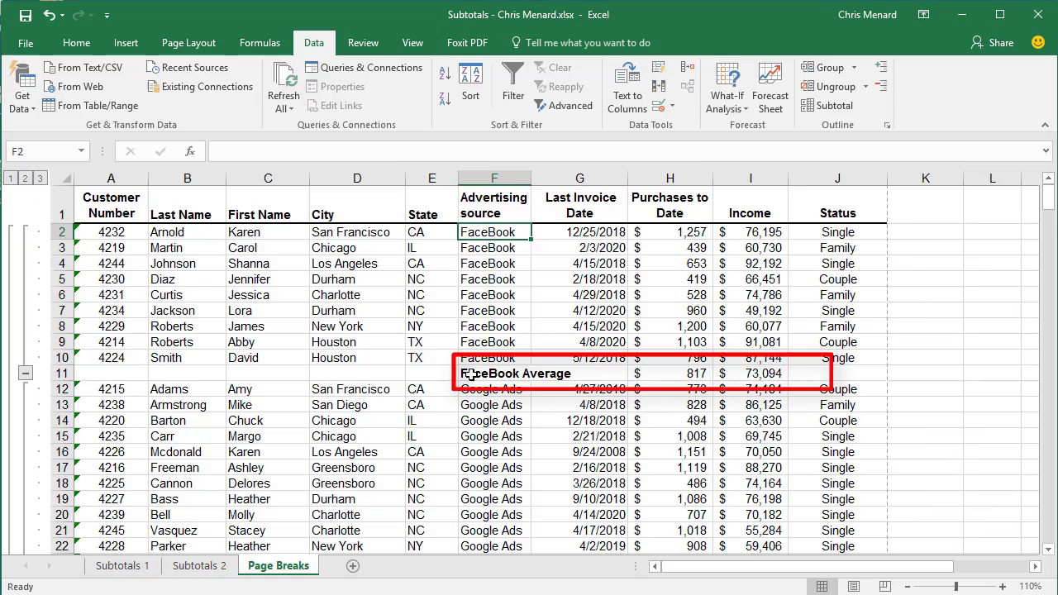
{"action": "scroll", "scroll_direction": "down", "scroll_amount": 3}
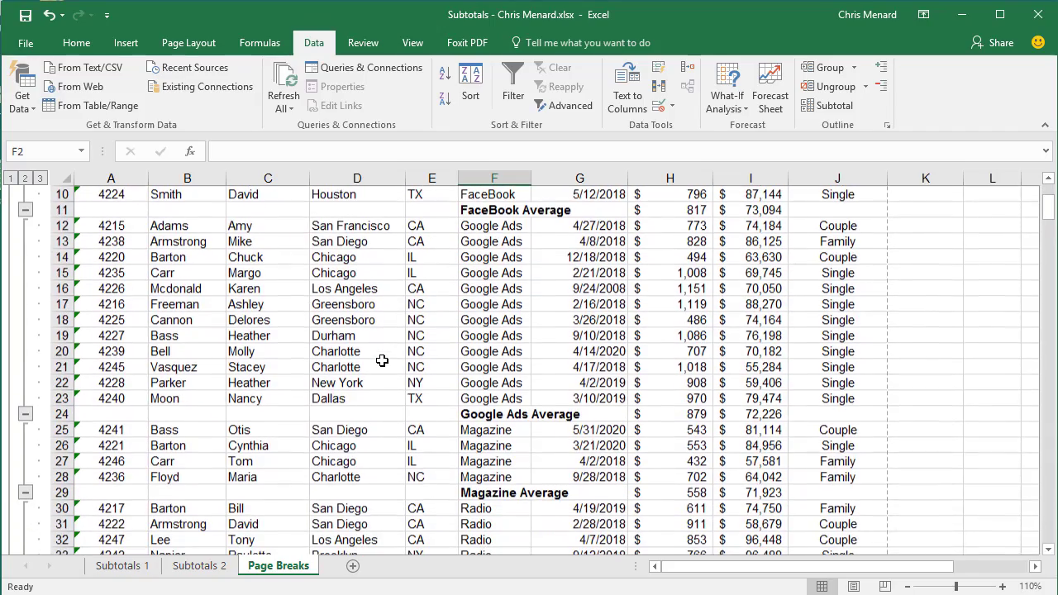
{"action": "scroll", "scroll_direction": "down", "scroll_amount": 3}
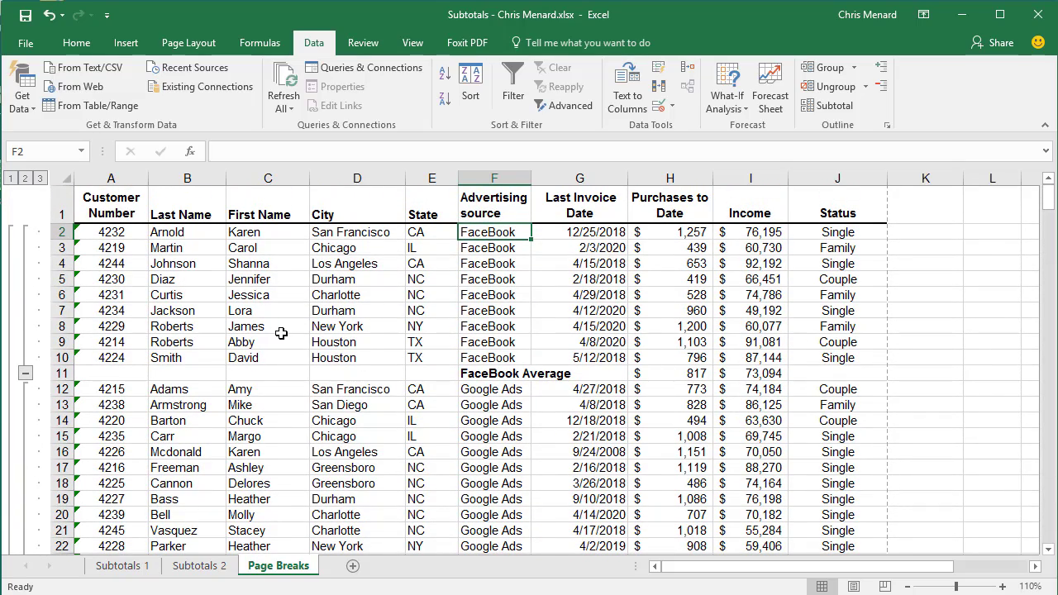
{"action": "mouse_move", "coordinate": [347, 322]}
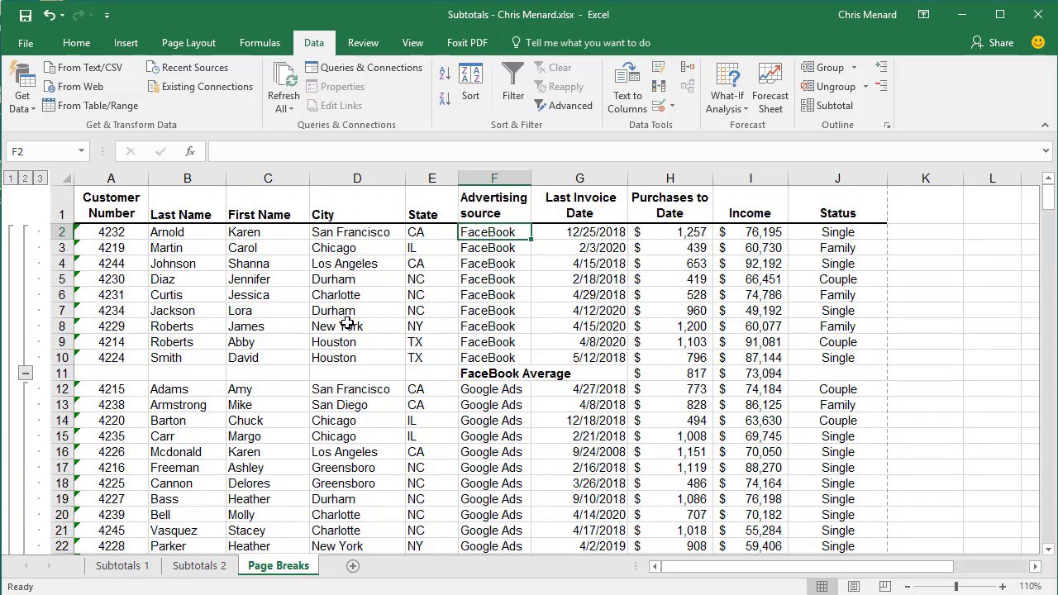
{"action": "mouse_move", "coordinate": [363, 327]}
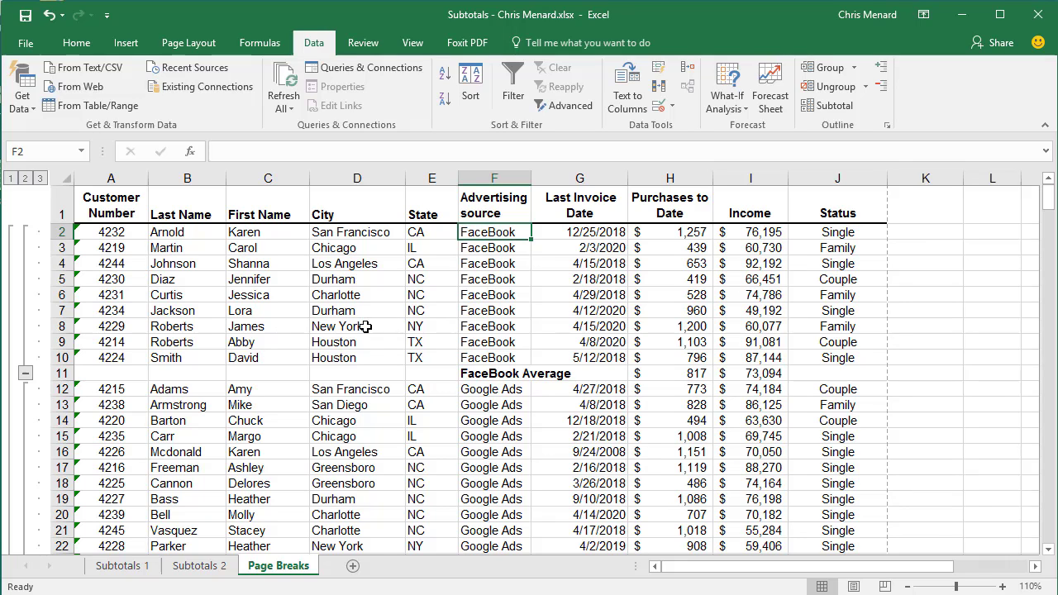
{"action": "mouse_move", "coordinate": [828, 106]}
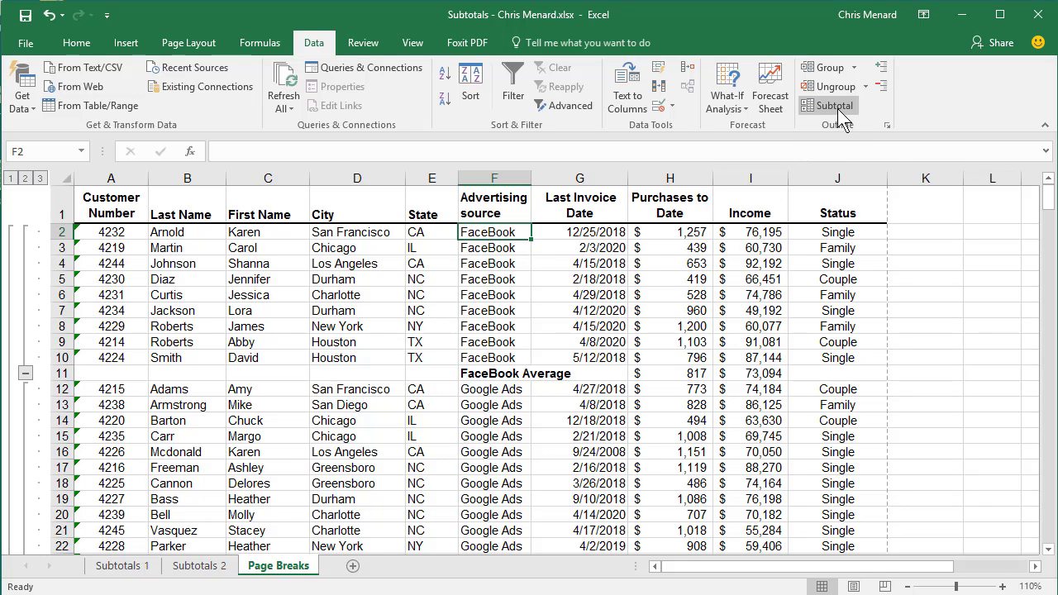
- Reapply the average subtotals with a page break between advertising source groups and review the result
{"action": "left_click", "coordinate": [828, 106]}
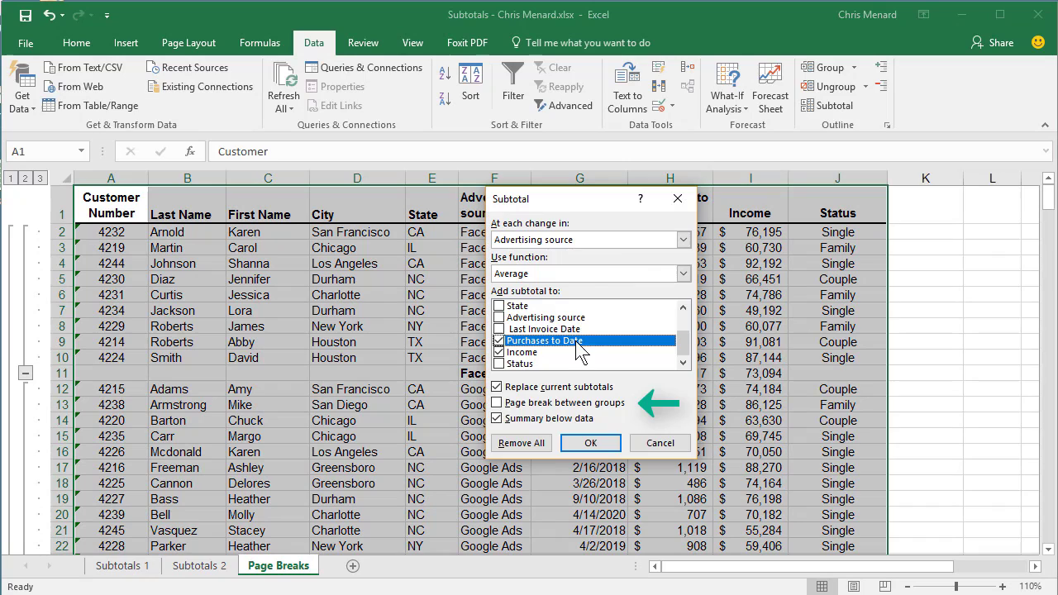
{"action": "left_click", "coordinate": [496, 403]}
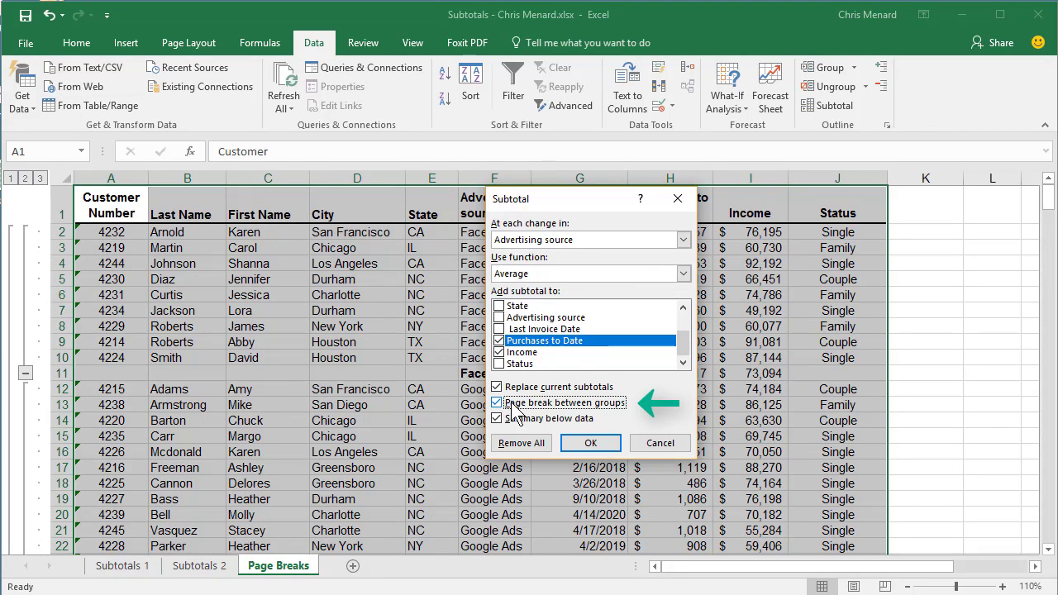
{"action": "mouse_move", "coordinate": [565, 413]}
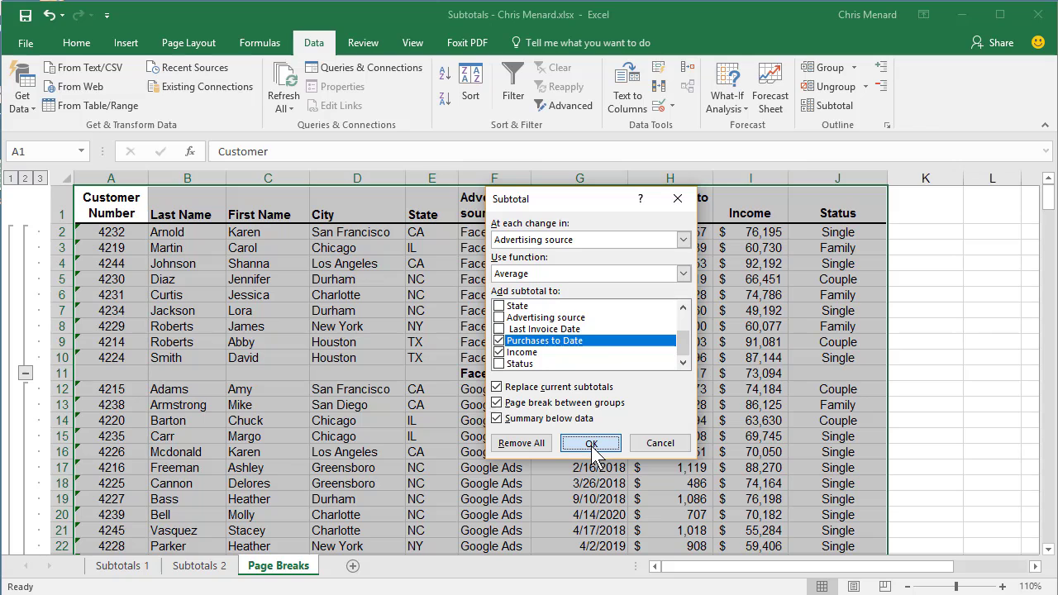
{"action": "left_click", "coordinate": [590, 443]}
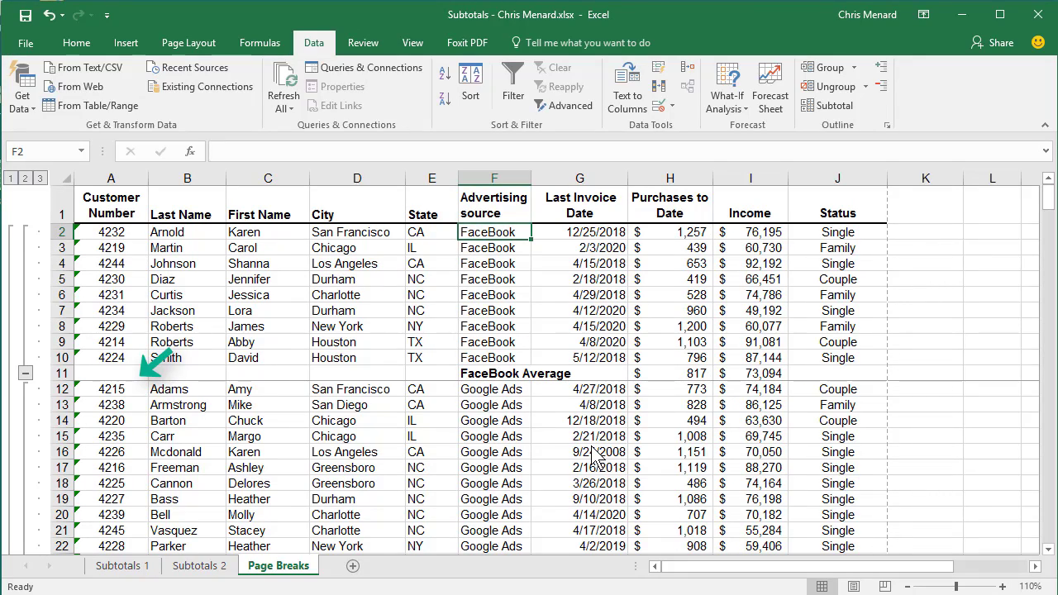
{"action": "scroll", "scroll_direction": "down", "scroll_amount": 3}
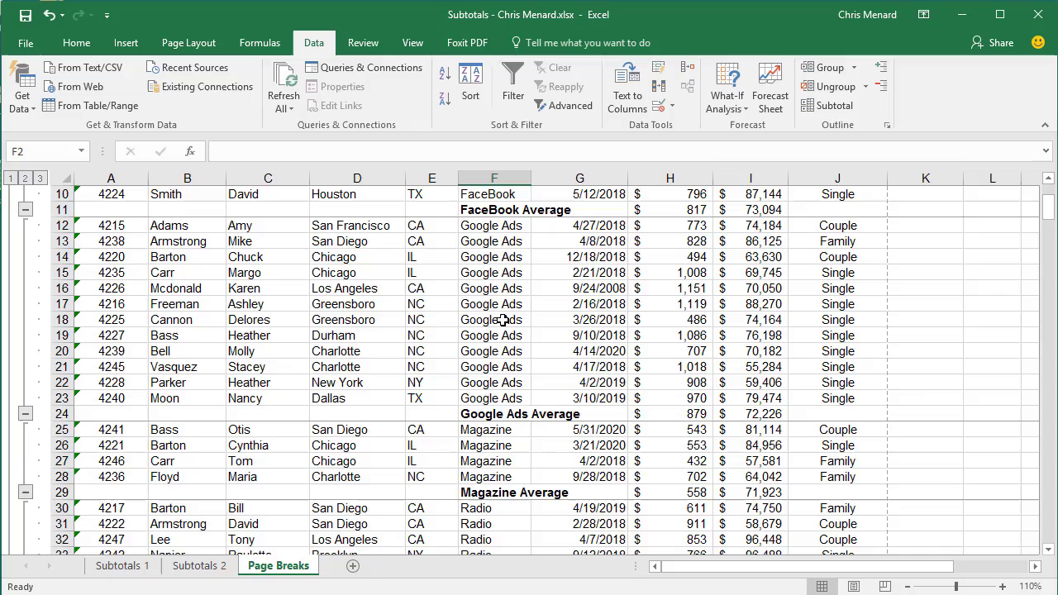
{"action": "scroll", "scroll_direction": "down", "scroll_amount": 3}
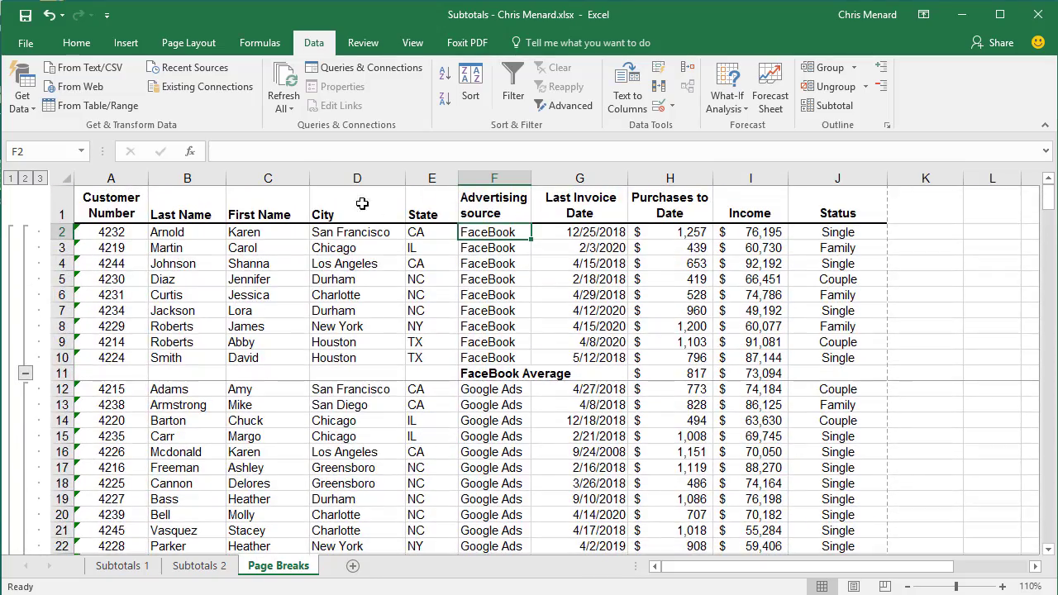
{"action": "left_click", "coordinate": [26, 43]}
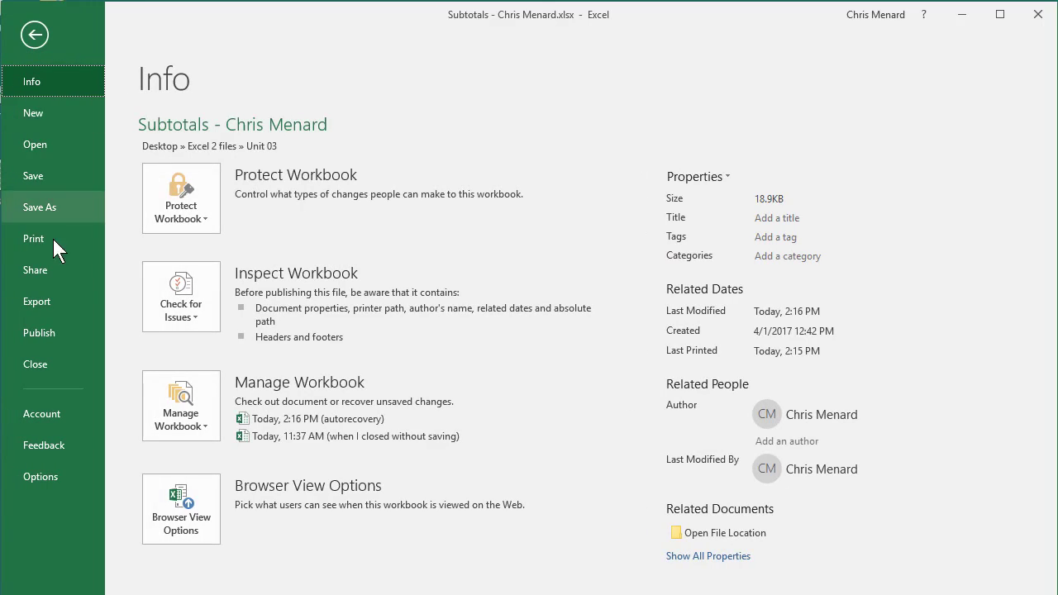
{"action": "left_click", "coordinate": [33, 238]}
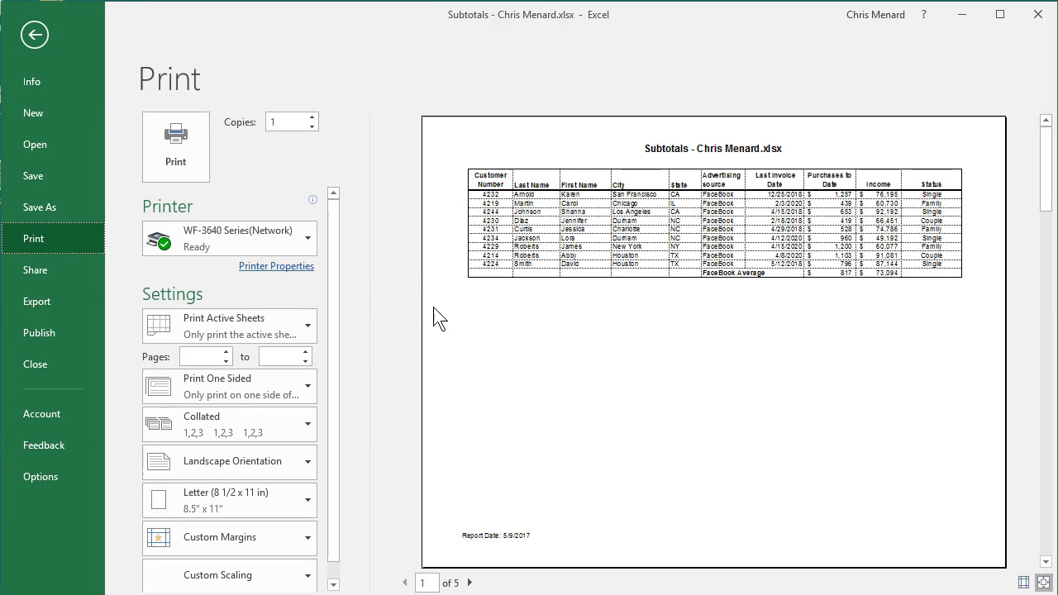
{"action": "mouse_move", "coordinate": [521, 273]}
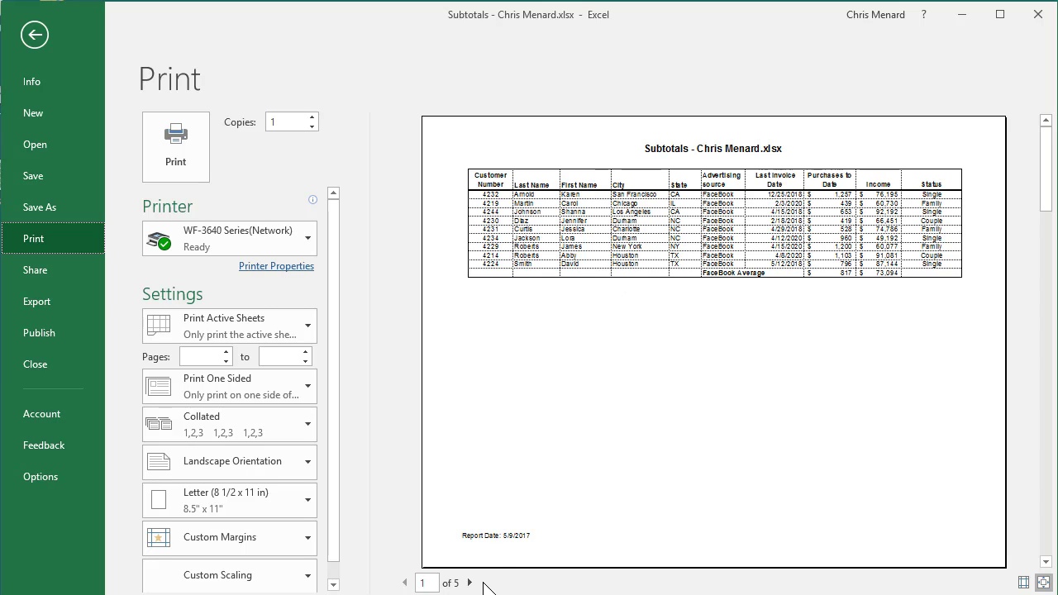
{"action": "left_click", "coordinate": [470, 582]}
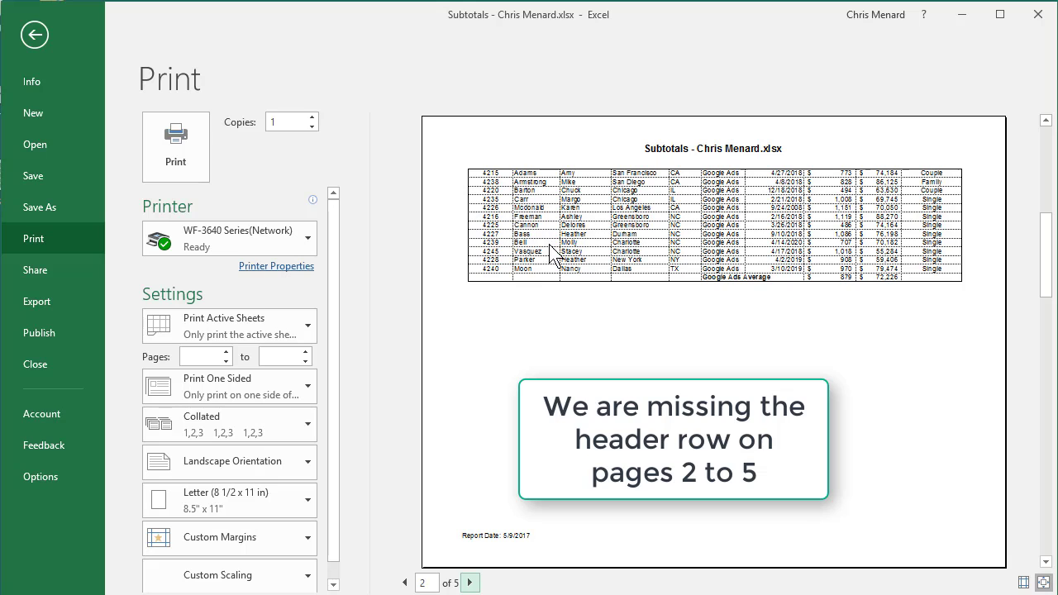
{"action": "mouse_move", "coordinate": [122, 73]}
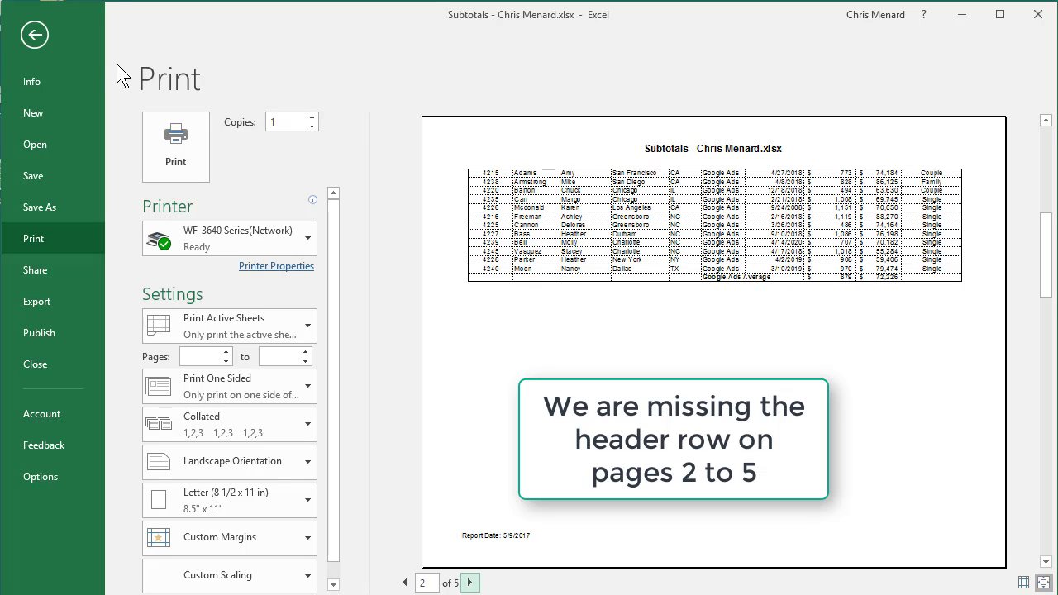
{"action": "left_click", "coordinate": [35, 35]}
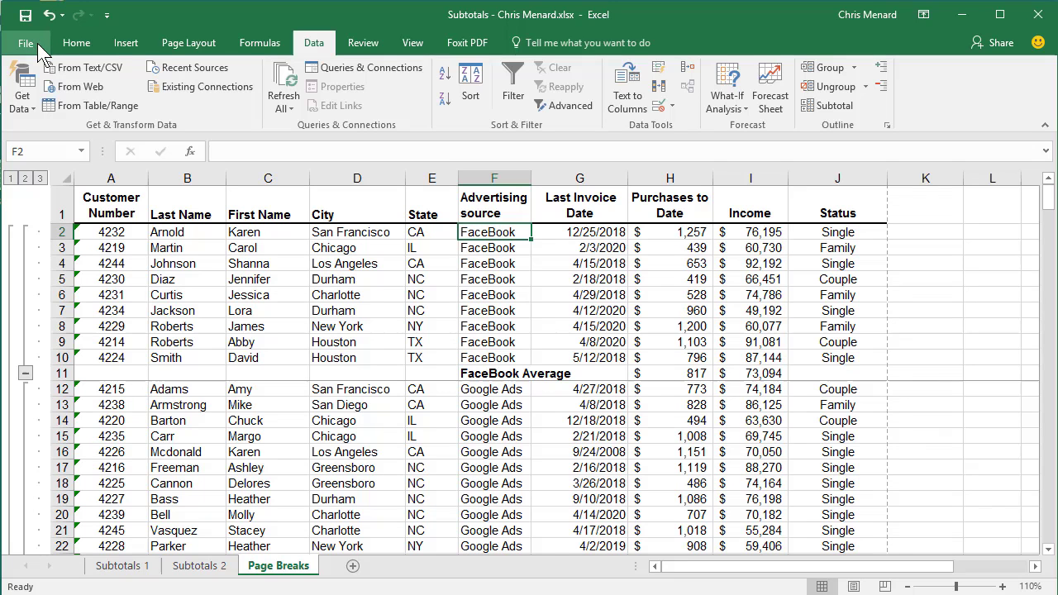
- Set row 1 as the row to repeat at the top of every printed page in Print Titles
{"action": "left_click", "coordinate": [188, 43]}
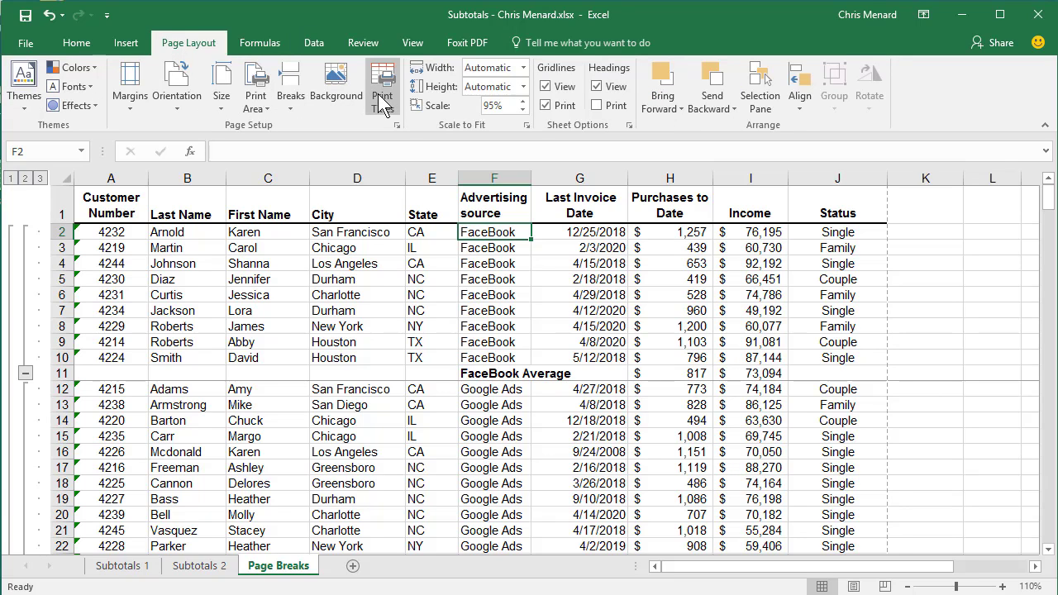
{"action": "left_click", "coordinate": [382, 86]}
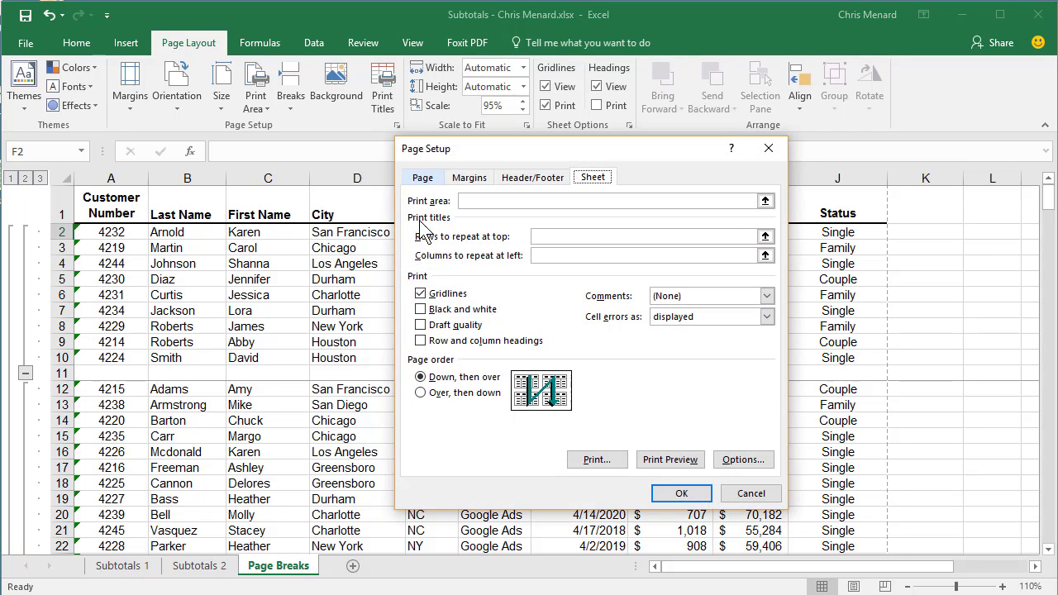
{"action": "left_click", "coordinate": [644, 236]}
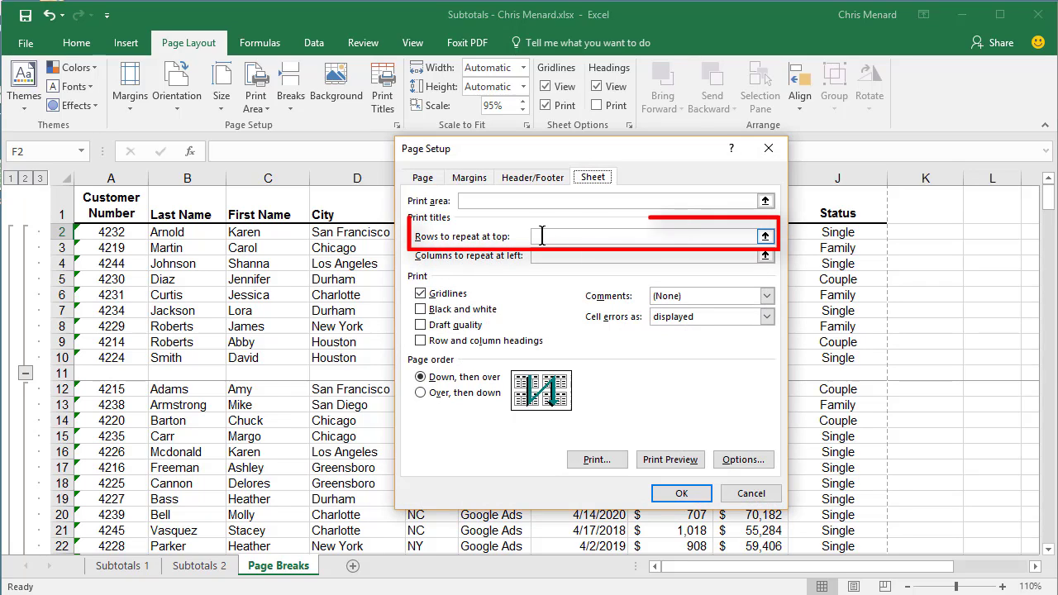
{"action": "left_click", "coordinate": [645, 236]}
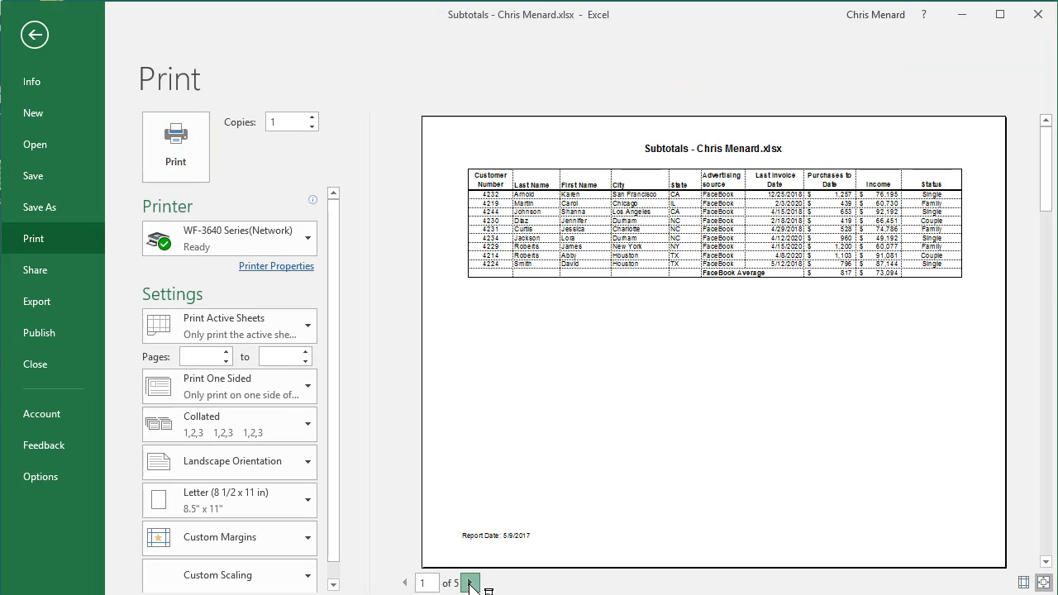
- Check pages 2 and 3 of the preview for the repeated header row, then return to the worksheet
{"action": "left_click", "coordinate": [471, 582]}
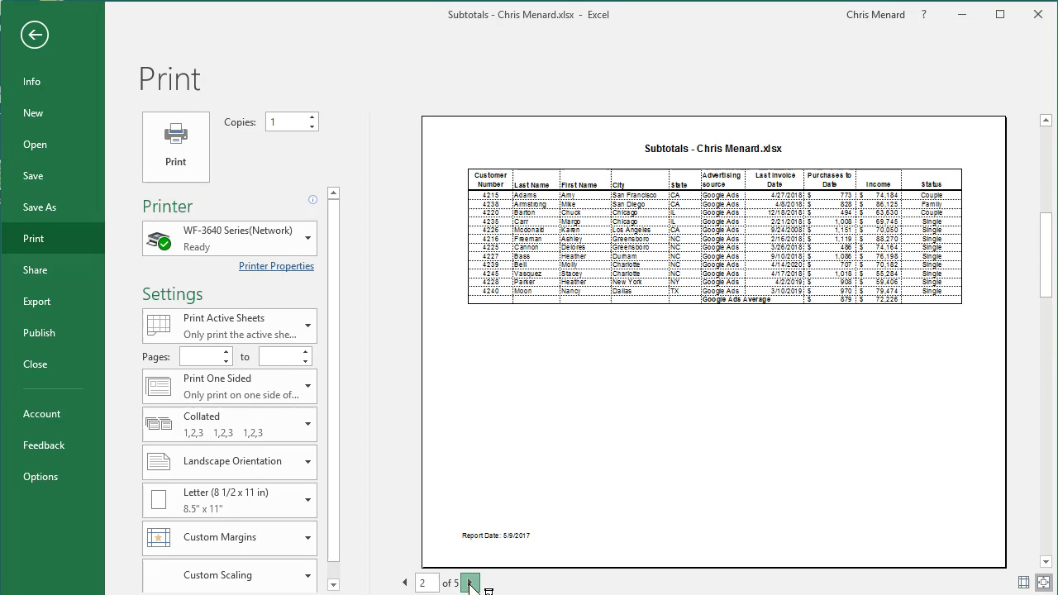
{"action": "left_click", "coordinate": [471, 582]}
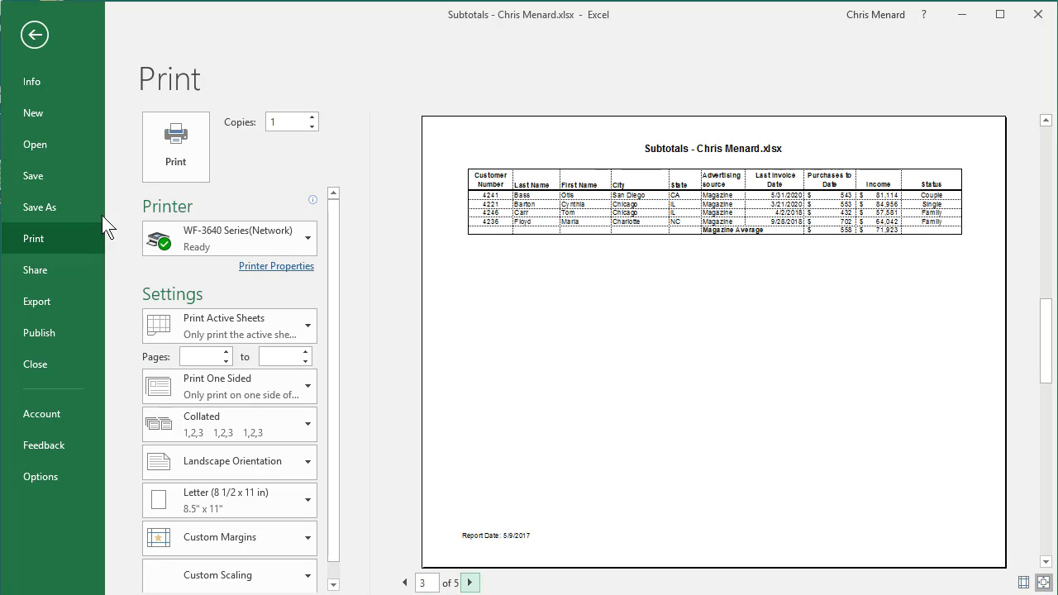
{"action": "left_click", "coordinate": [35, 35]}
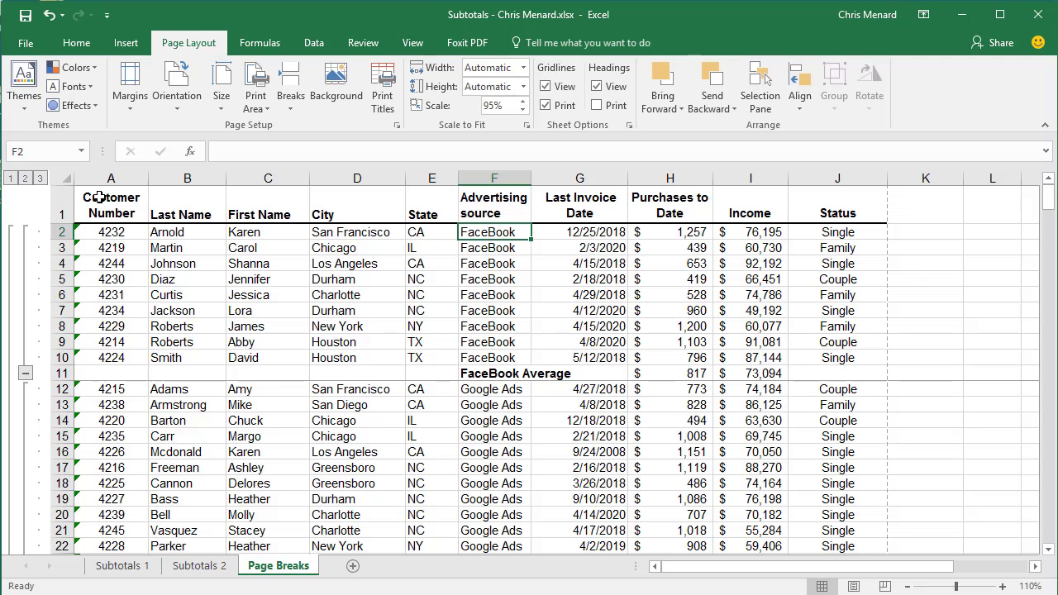
{"action": "mouse_move", "coordinate": [188, 309]}
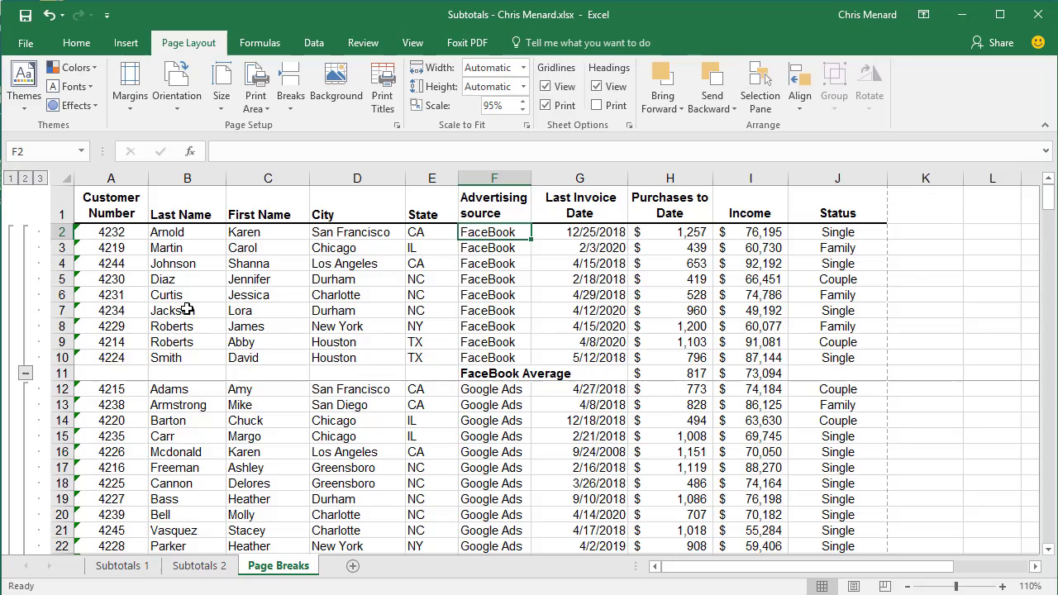